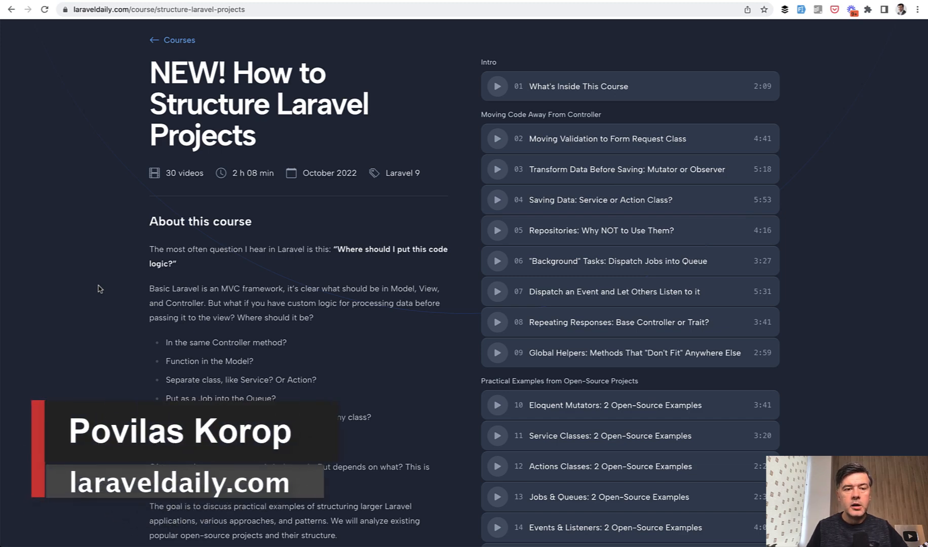
Scroll through the handle method and select the approved_at timestamp update line.
scroll(down, 3)
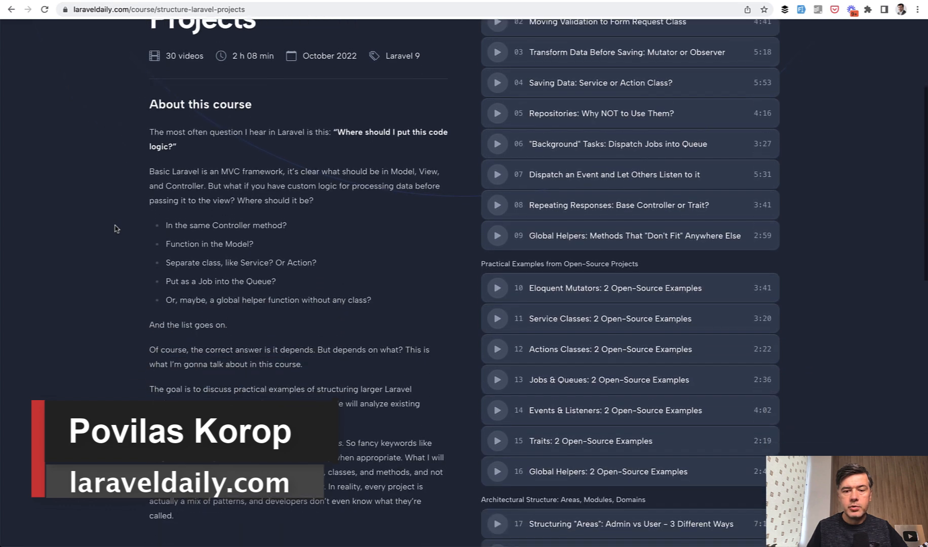
scroll(down, 3)
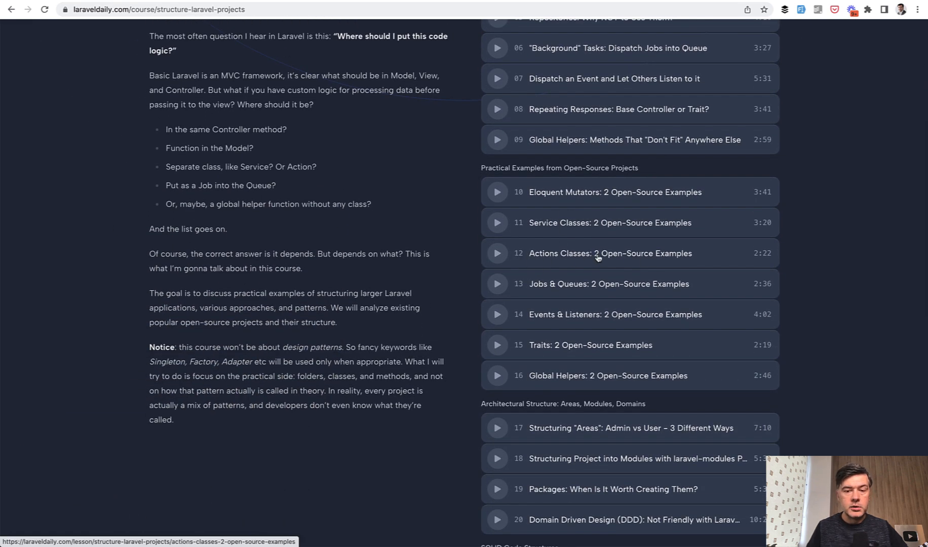
mouse_move(601, 258)
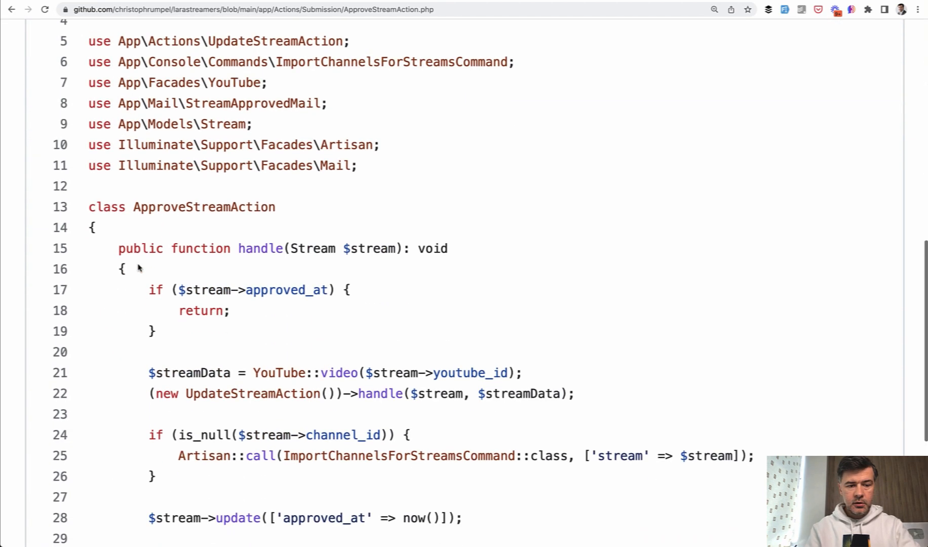
scroll(down, 3)
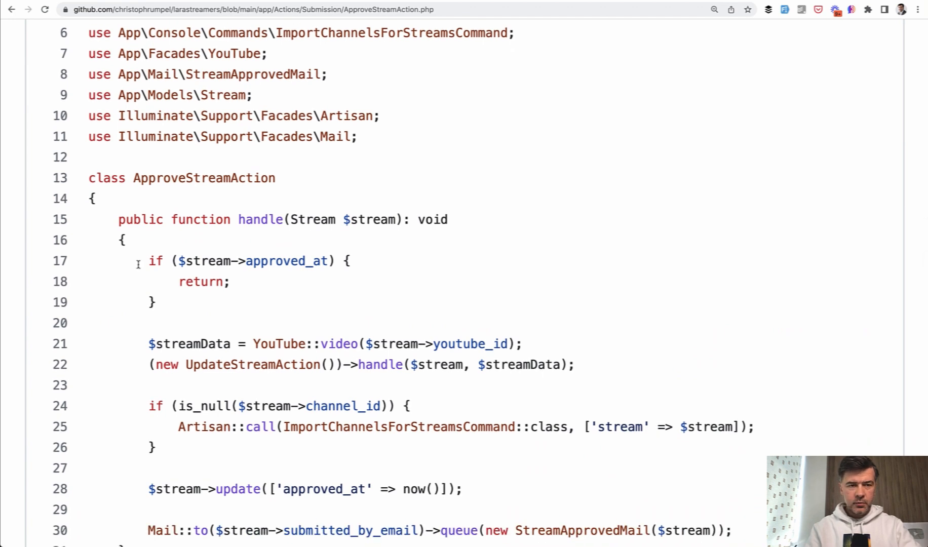
mouse_move(248, 208)
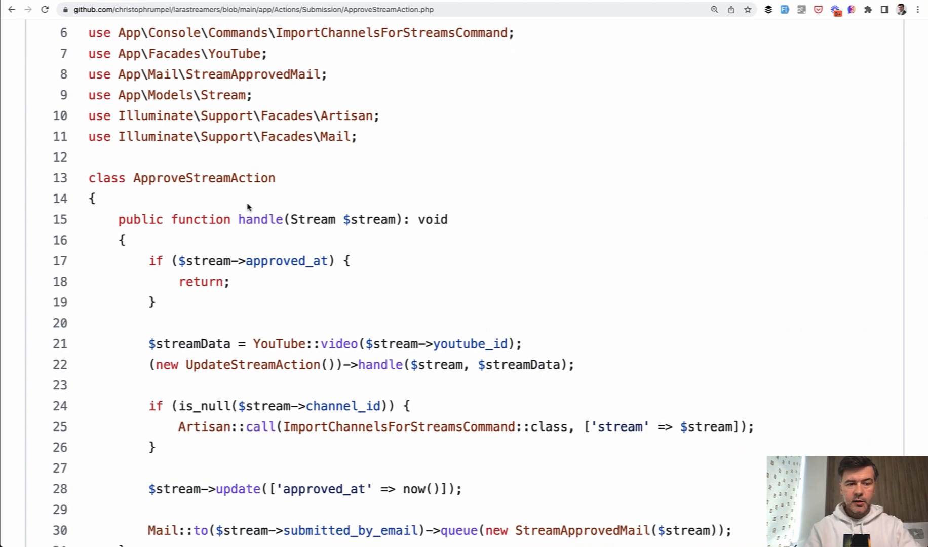
scroll(down, 3)
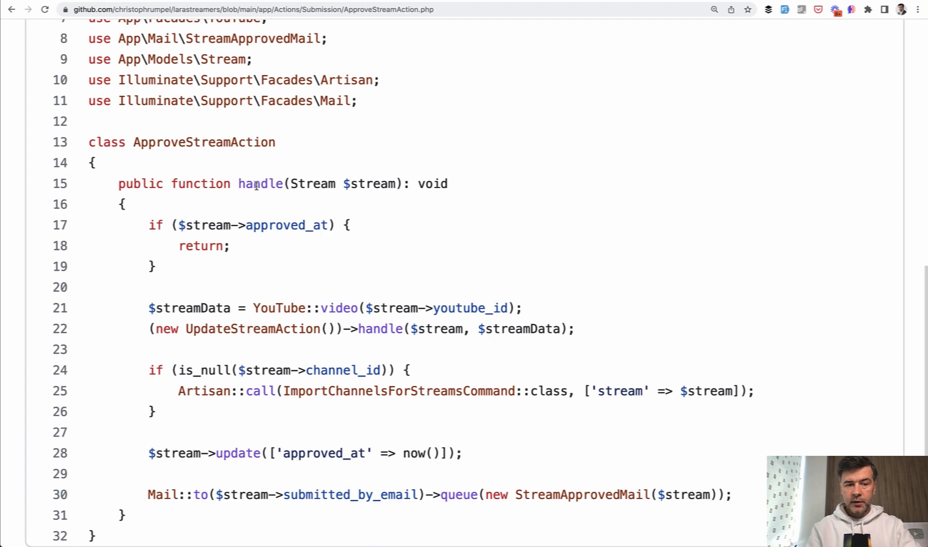
scroll(down, 3)
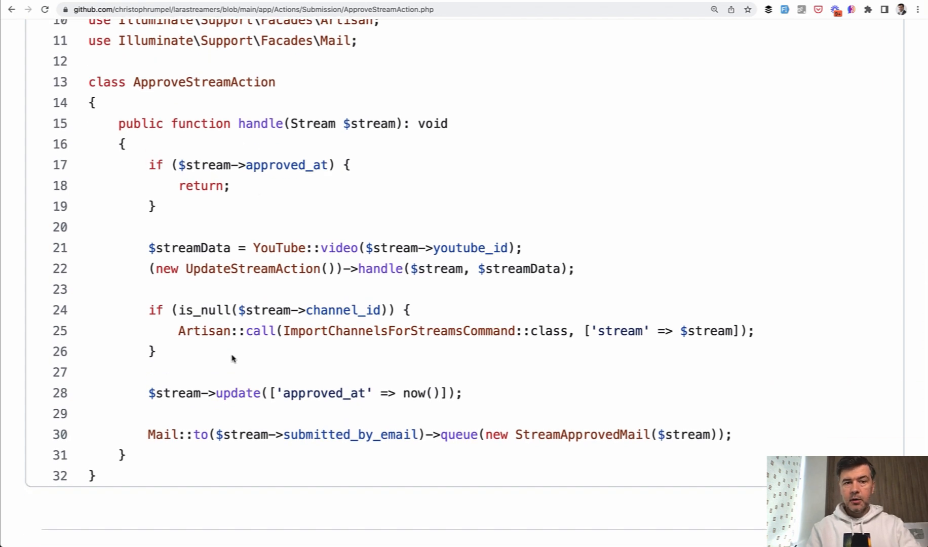
scroll(down, 3)
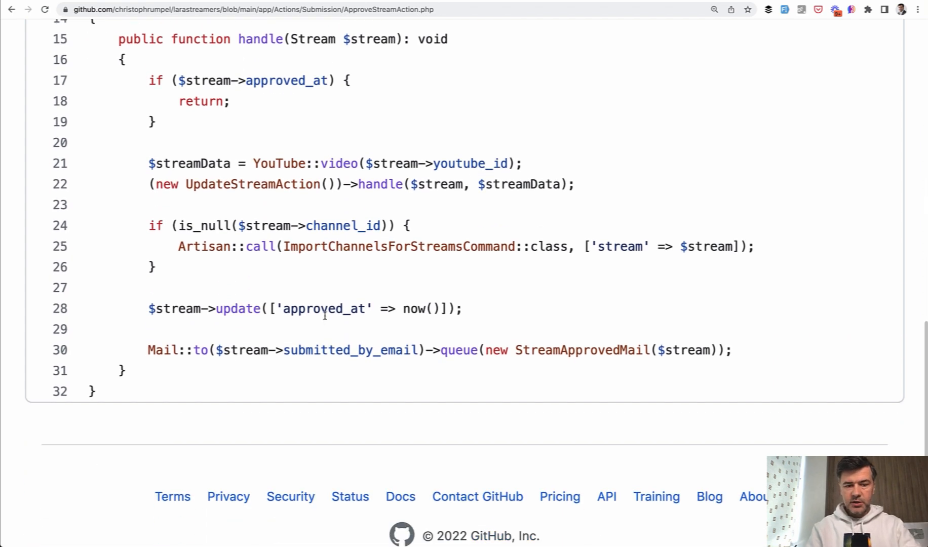
drag(280, 308, 421, 307)
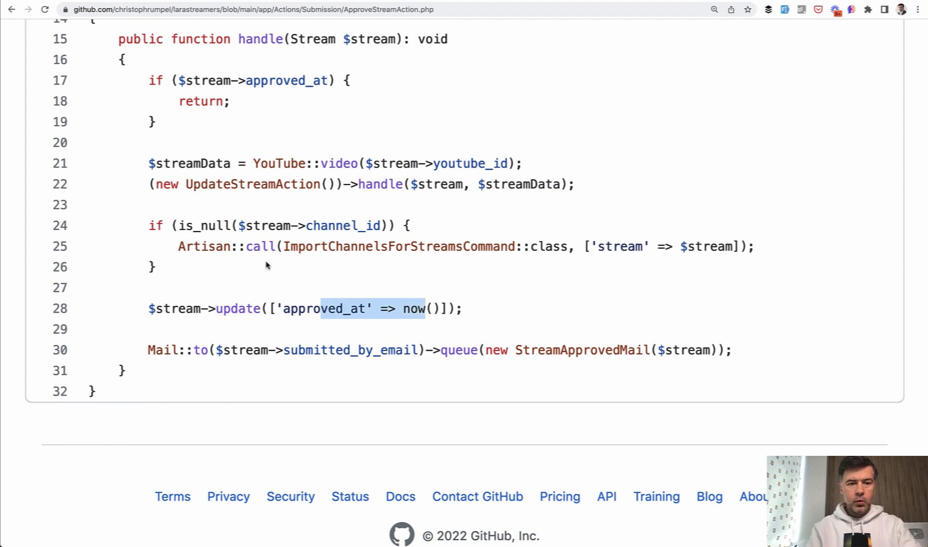
mouse_move(525, 282)
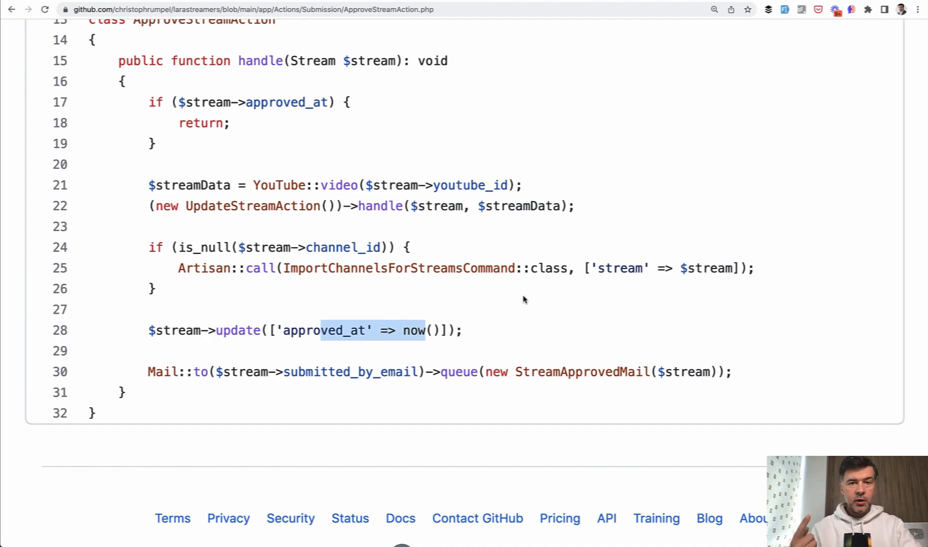
mouse_move(707, 130)
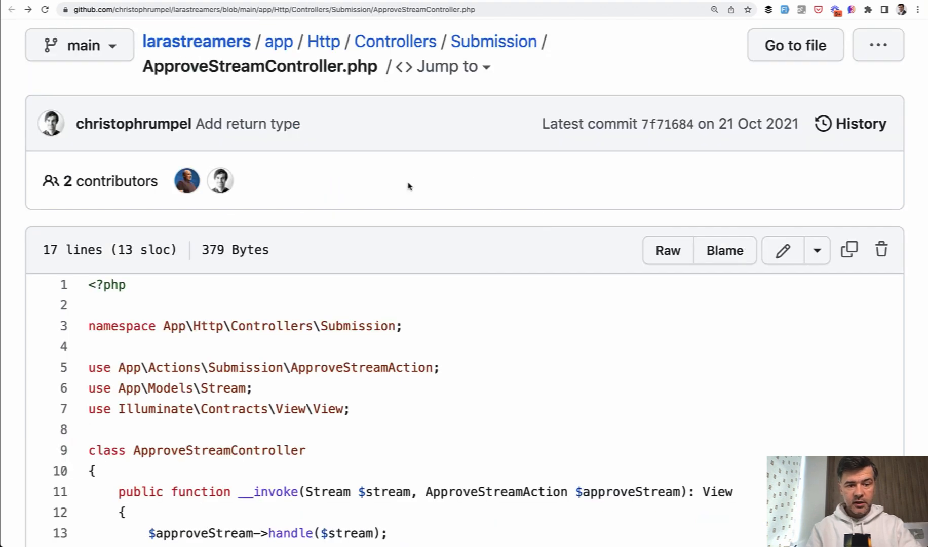
Scroll to the __invoke method and select the injected ApproveStreamAction parameter.
scroll(down, 3)
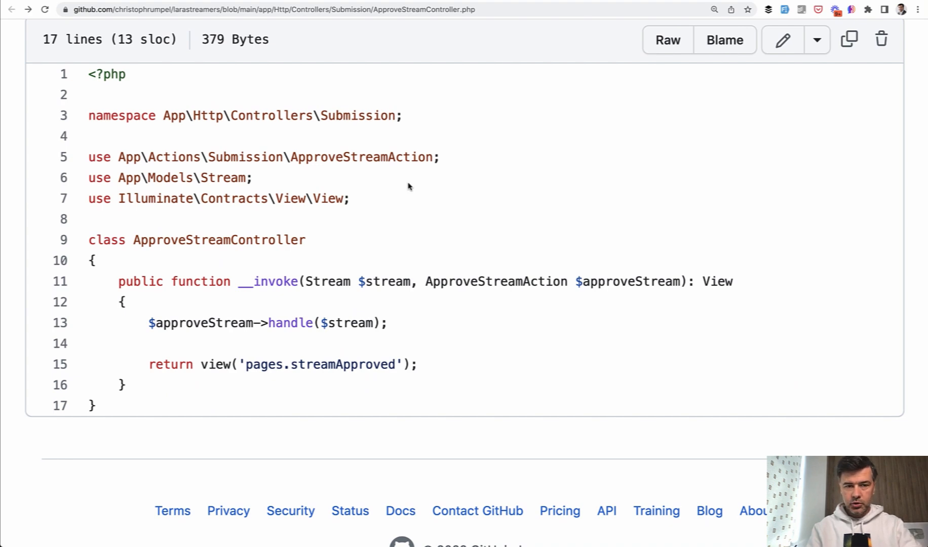
double_click(219, 240)
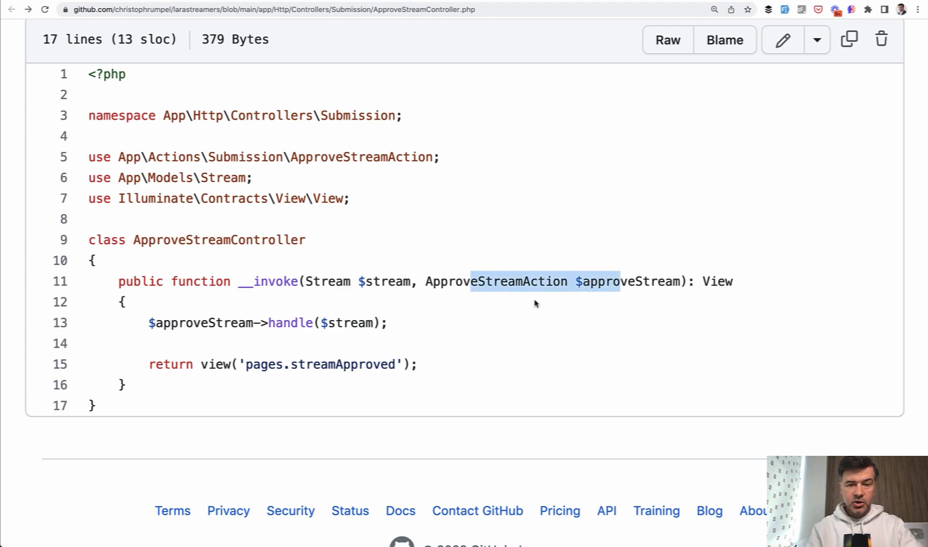
mouse_move(513, 346)
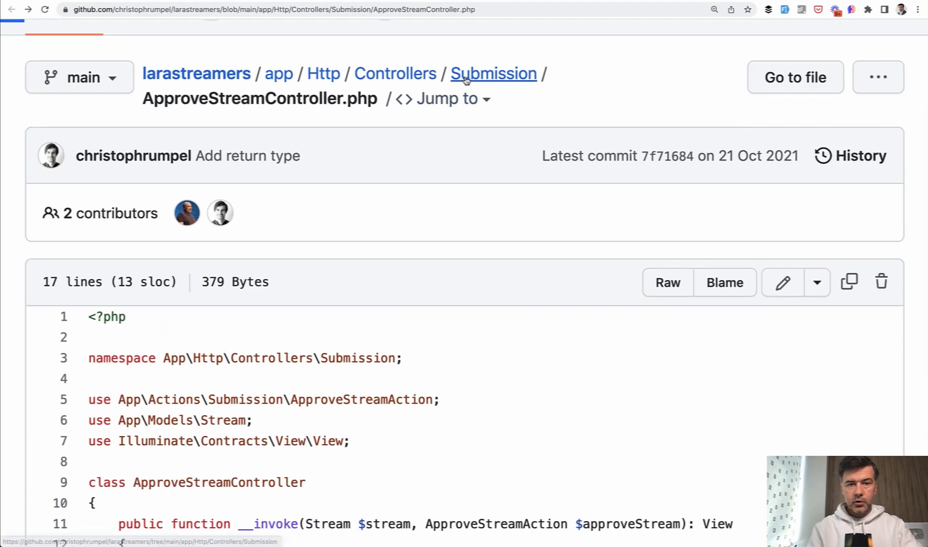
From the Submission folder, show RejectStreamController.php and its __invoke method.
click(493, 74)
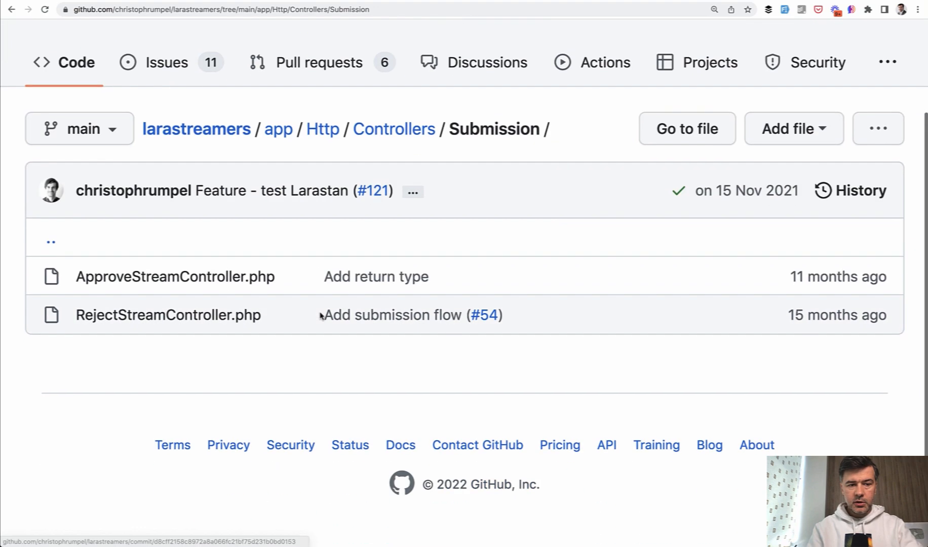
mouse_move(174, 323)
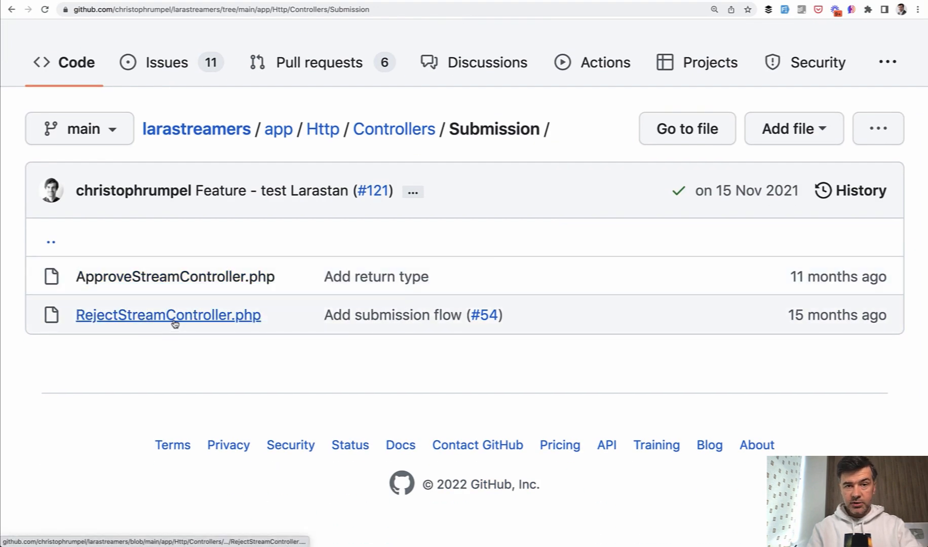
click(168, 315)
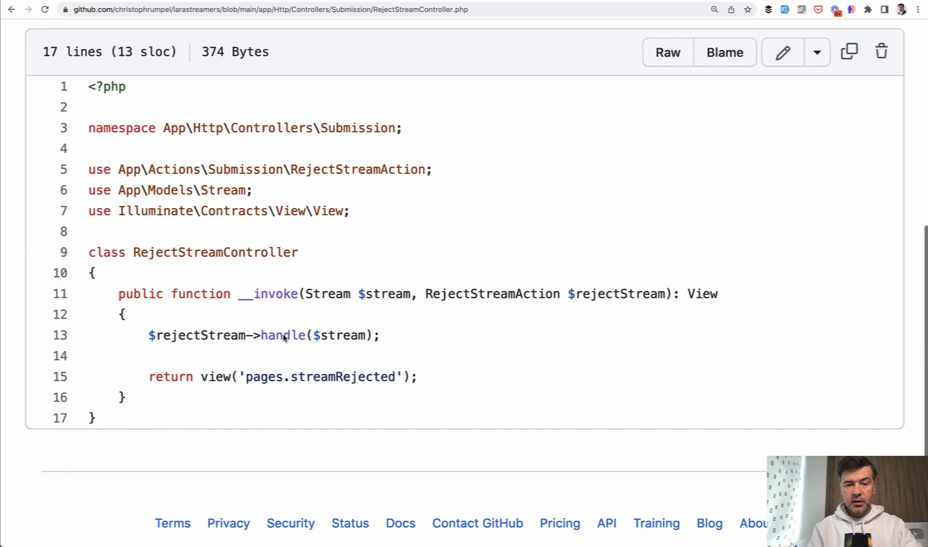
scroll(down, 3)
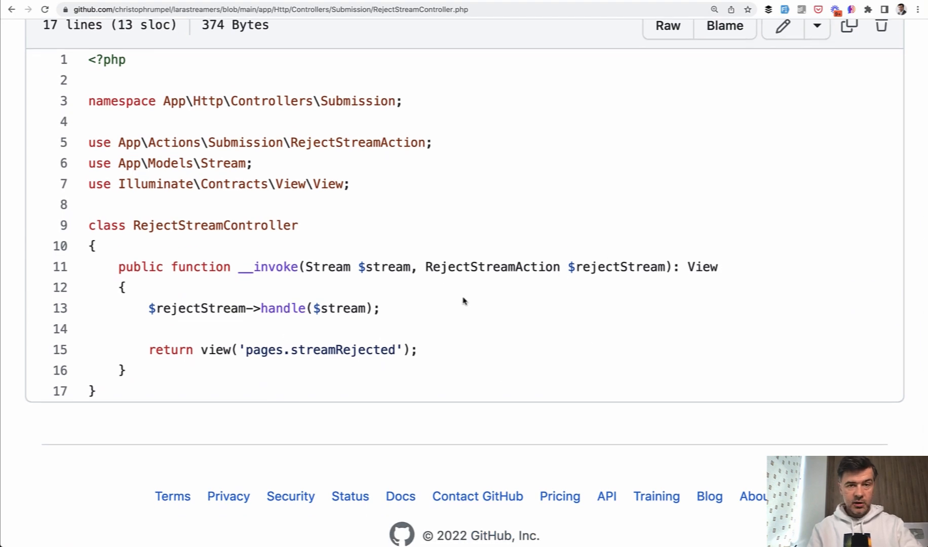
mouse_move(489, 307)
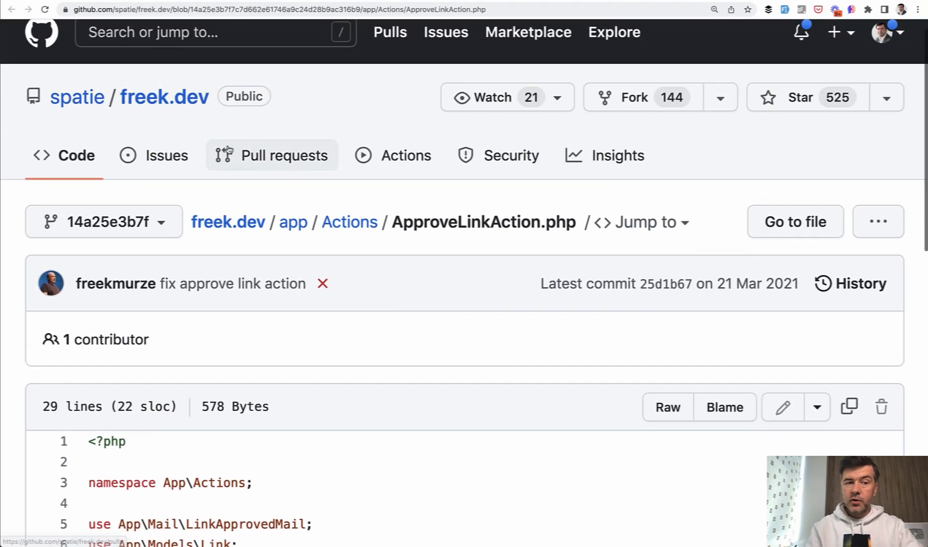
Scroll through the execute method queuing mail, updating the link and clearing response cache.
scroll(down, 3)
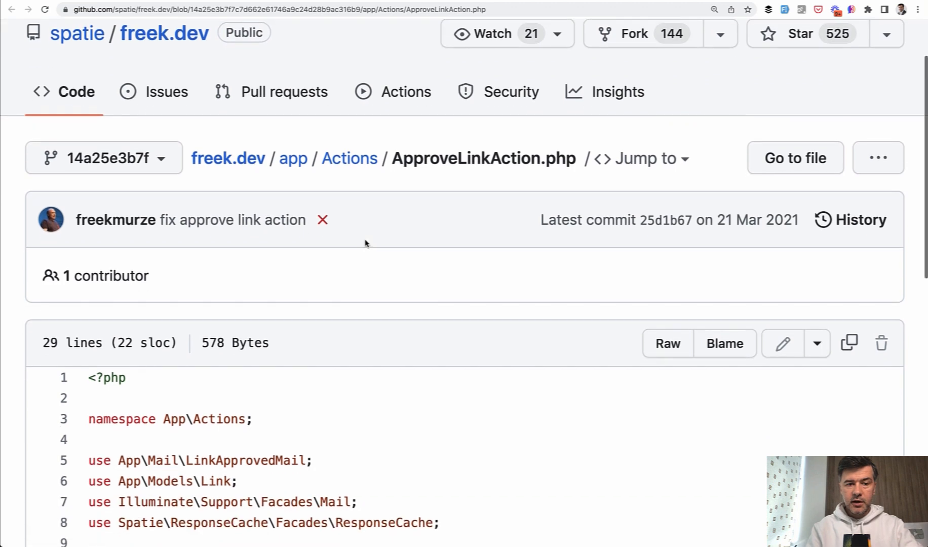
scroll(down, 3)
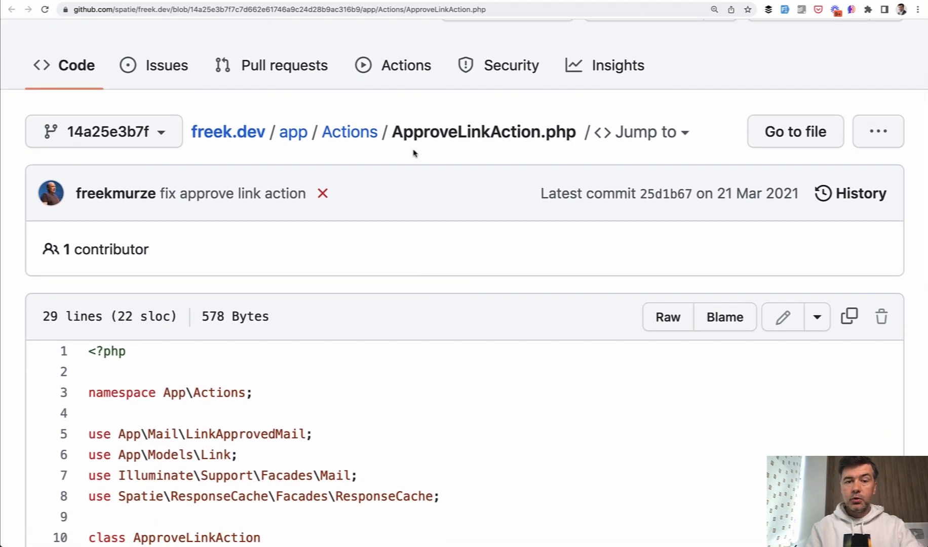
scroll(down, 3)
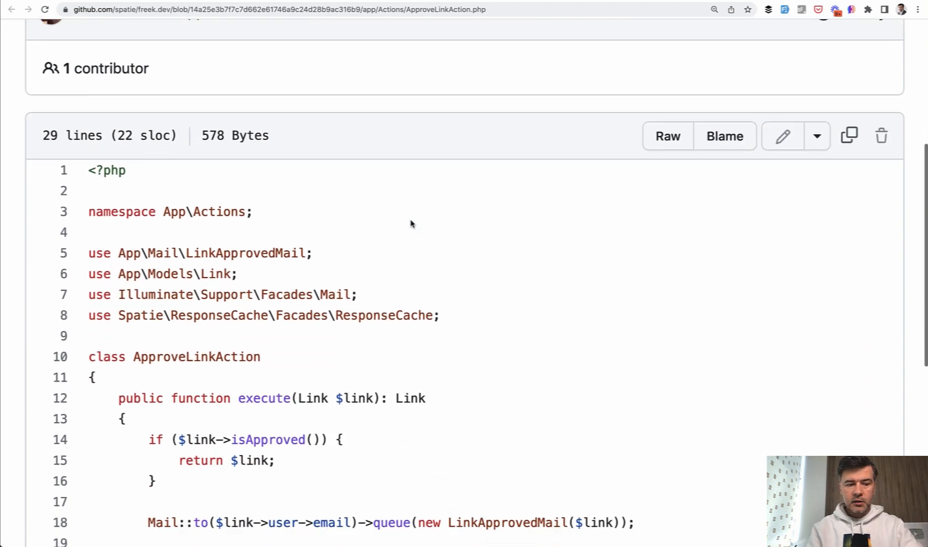
scroll(down, 3)
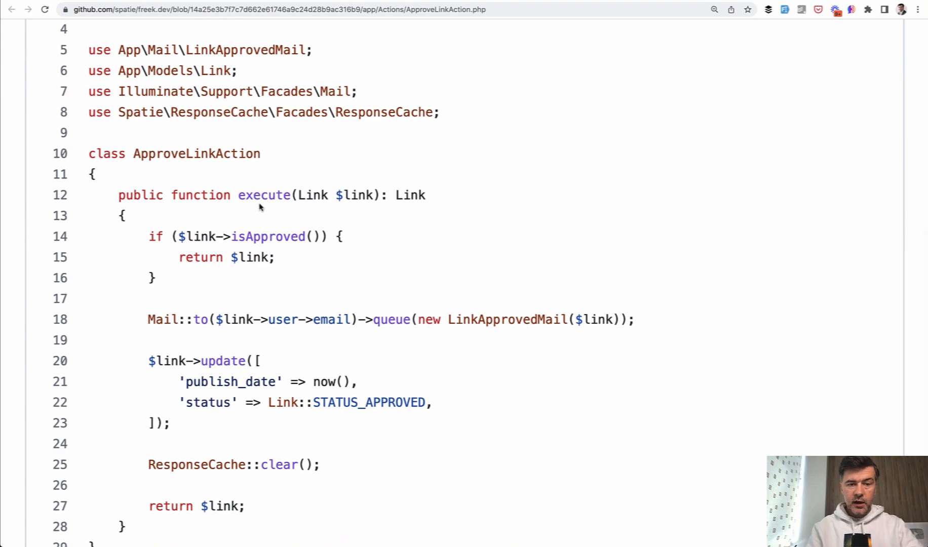
mouse_move(276, 220)
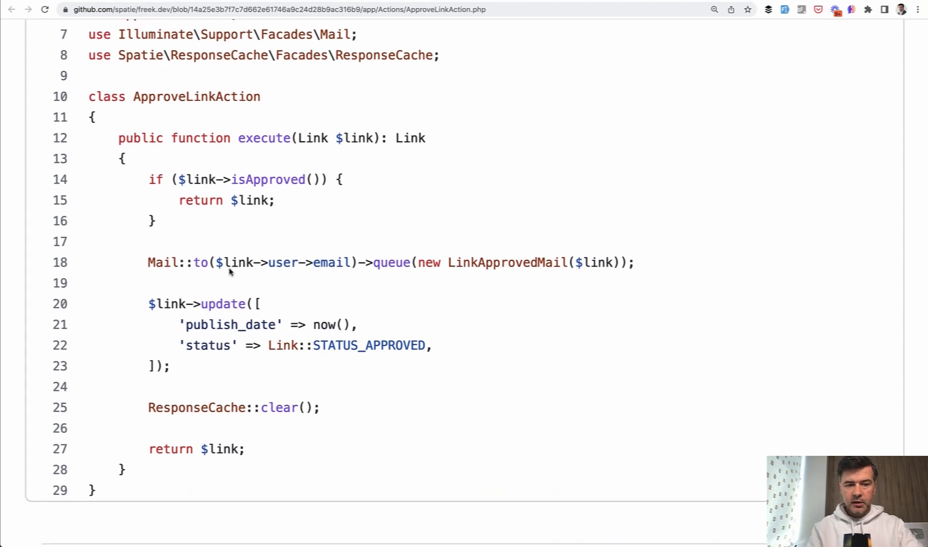
scroll(down, 3)
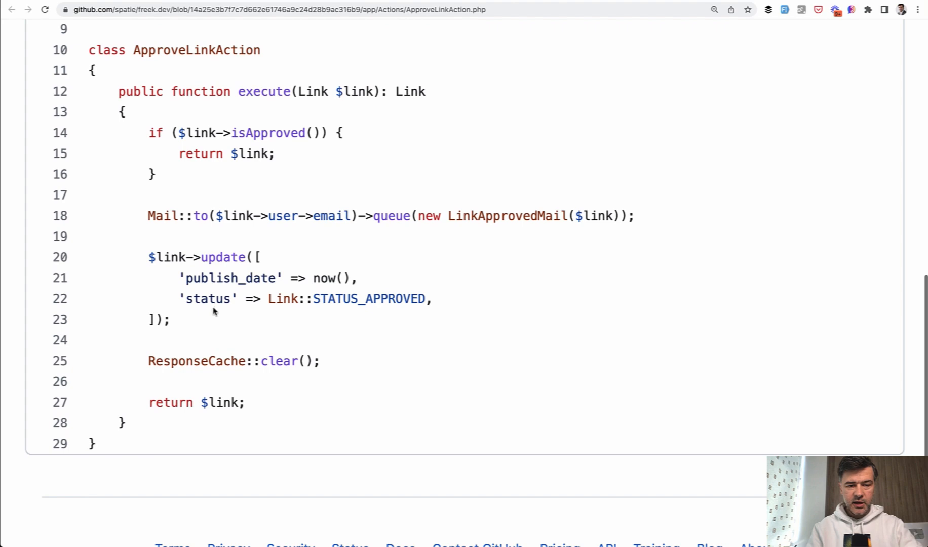
mouse_move(366, 415)
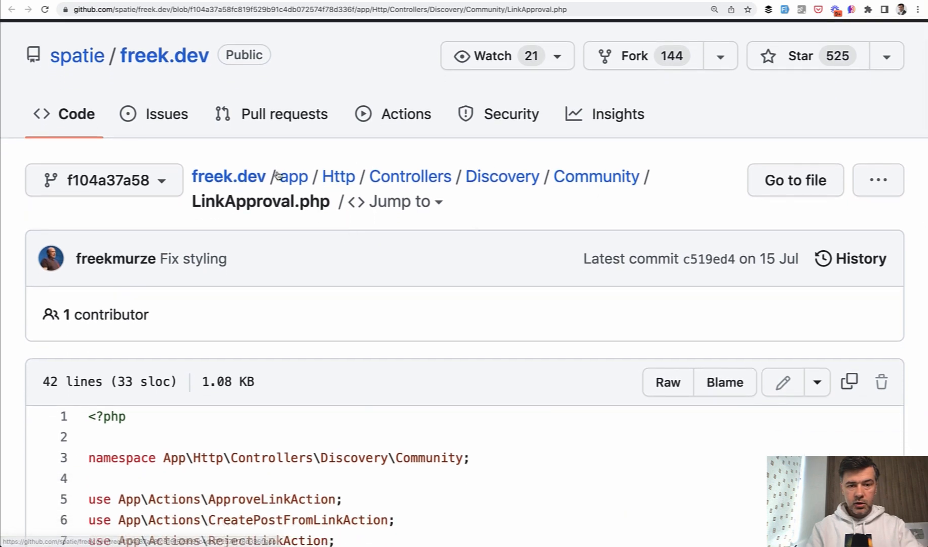
Scroll to the approve method and select the ApproveLinkAction type hint and parameter name.
scroll(down, 3)
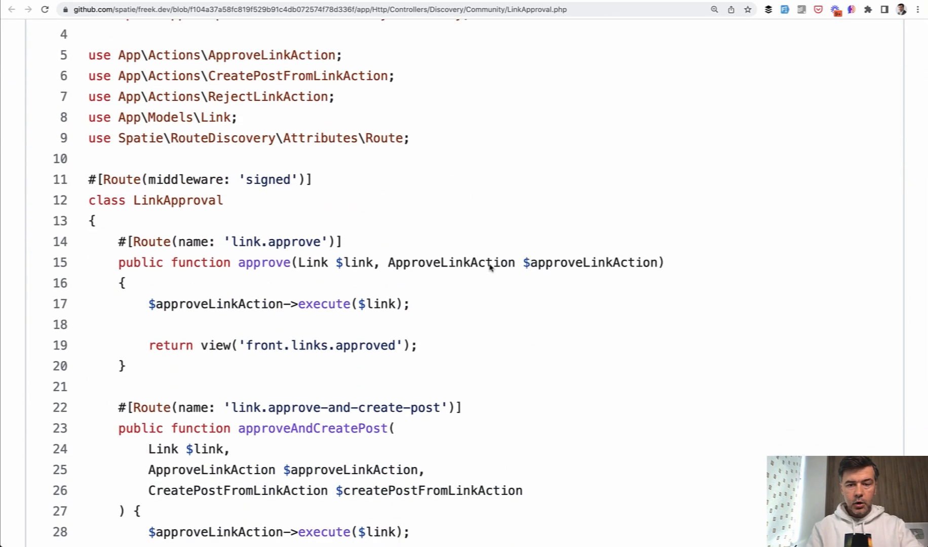
double_click(592, 263)
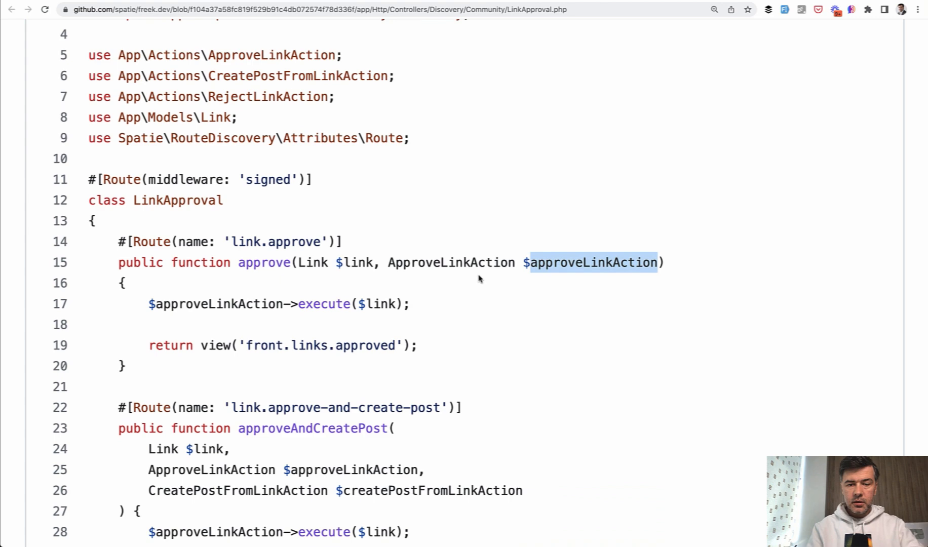
mouse_move(399, 267)
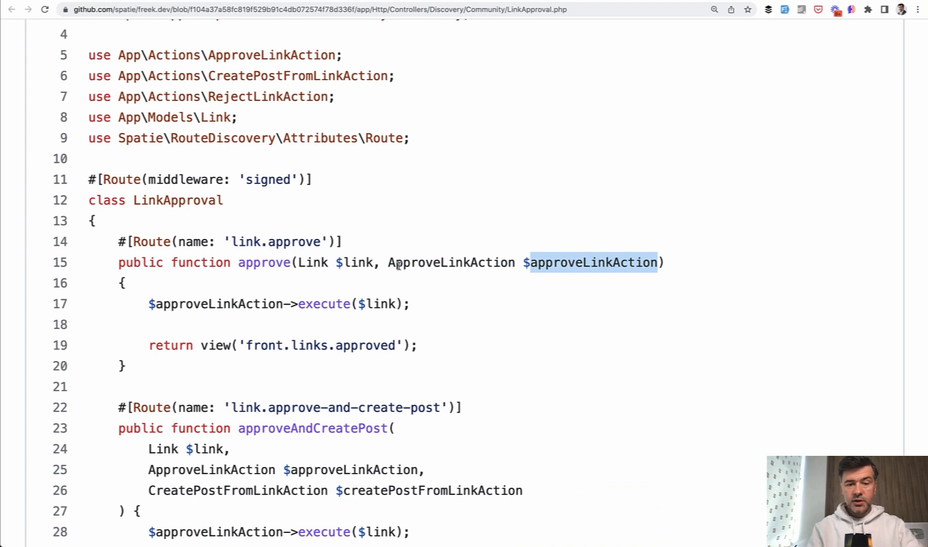
double_click(450, 264)
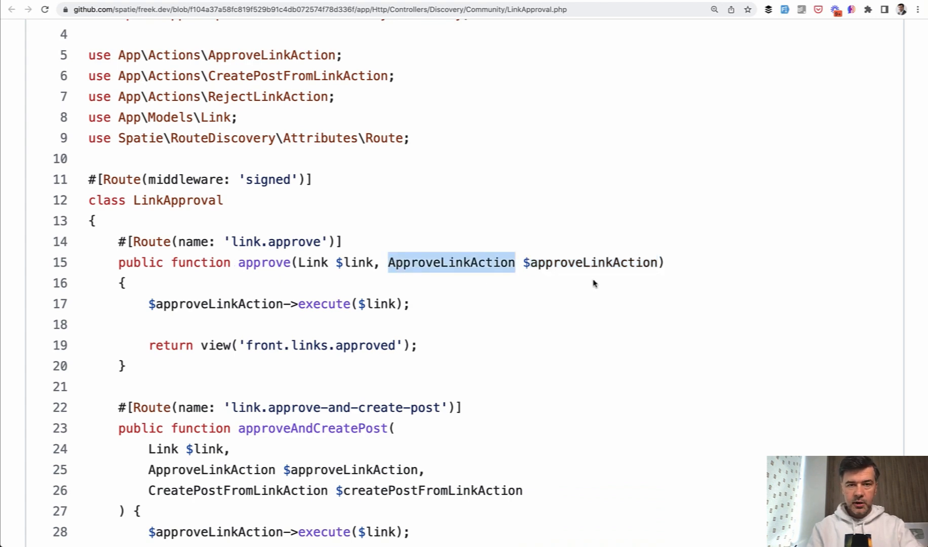